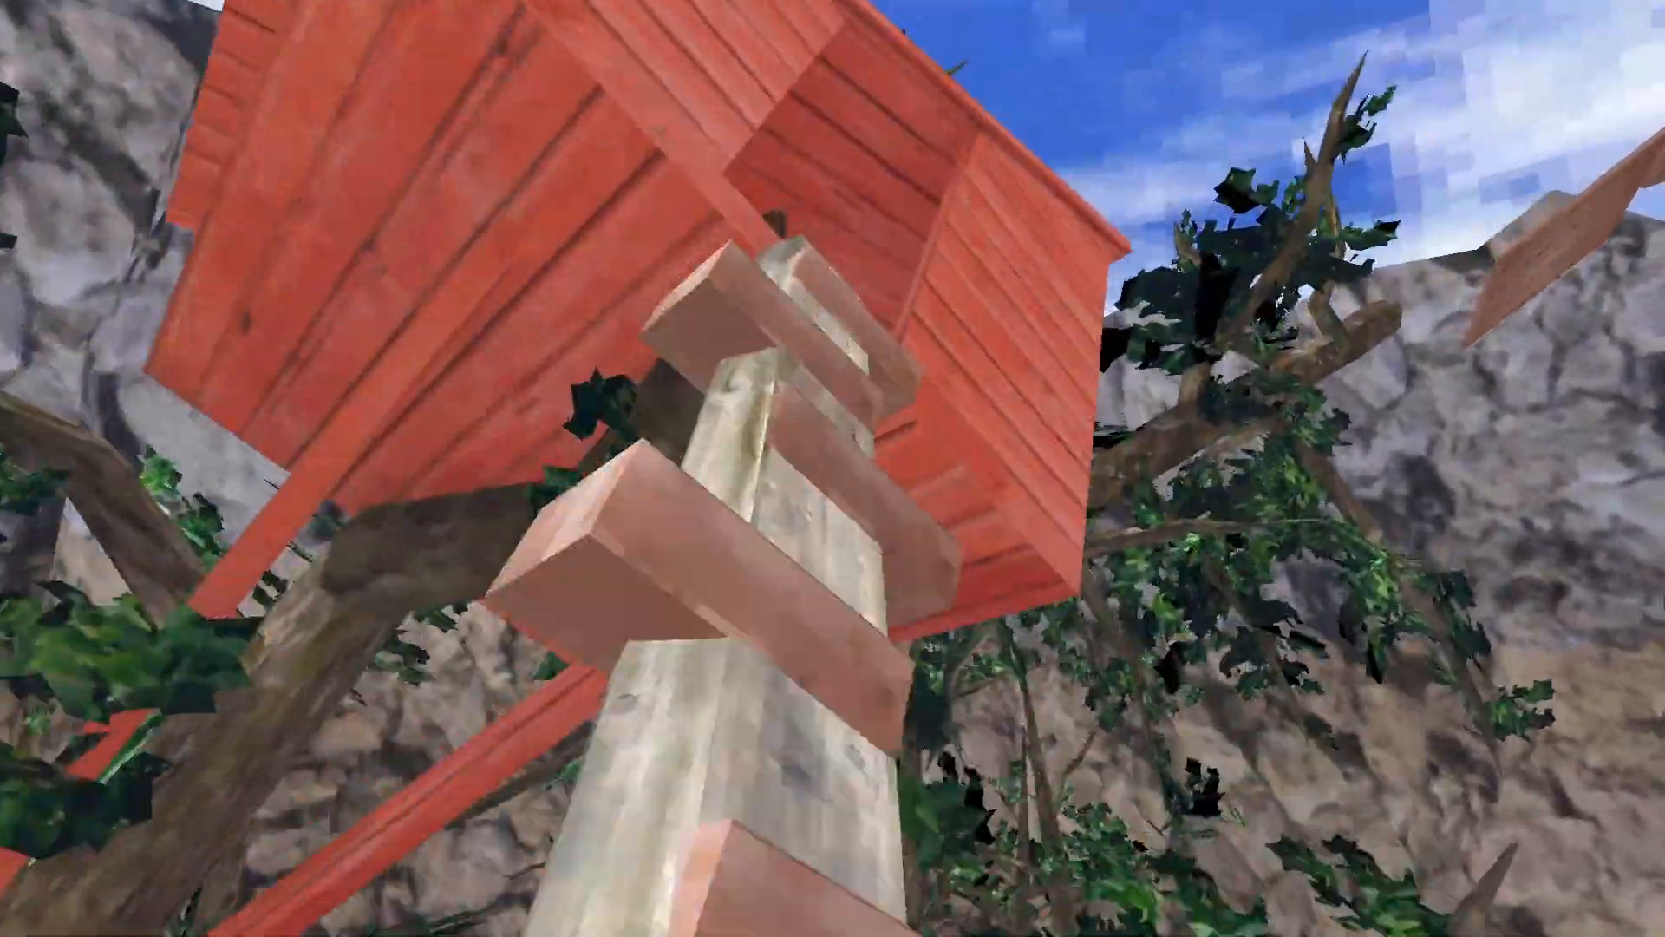
mouse_move(833, 468)
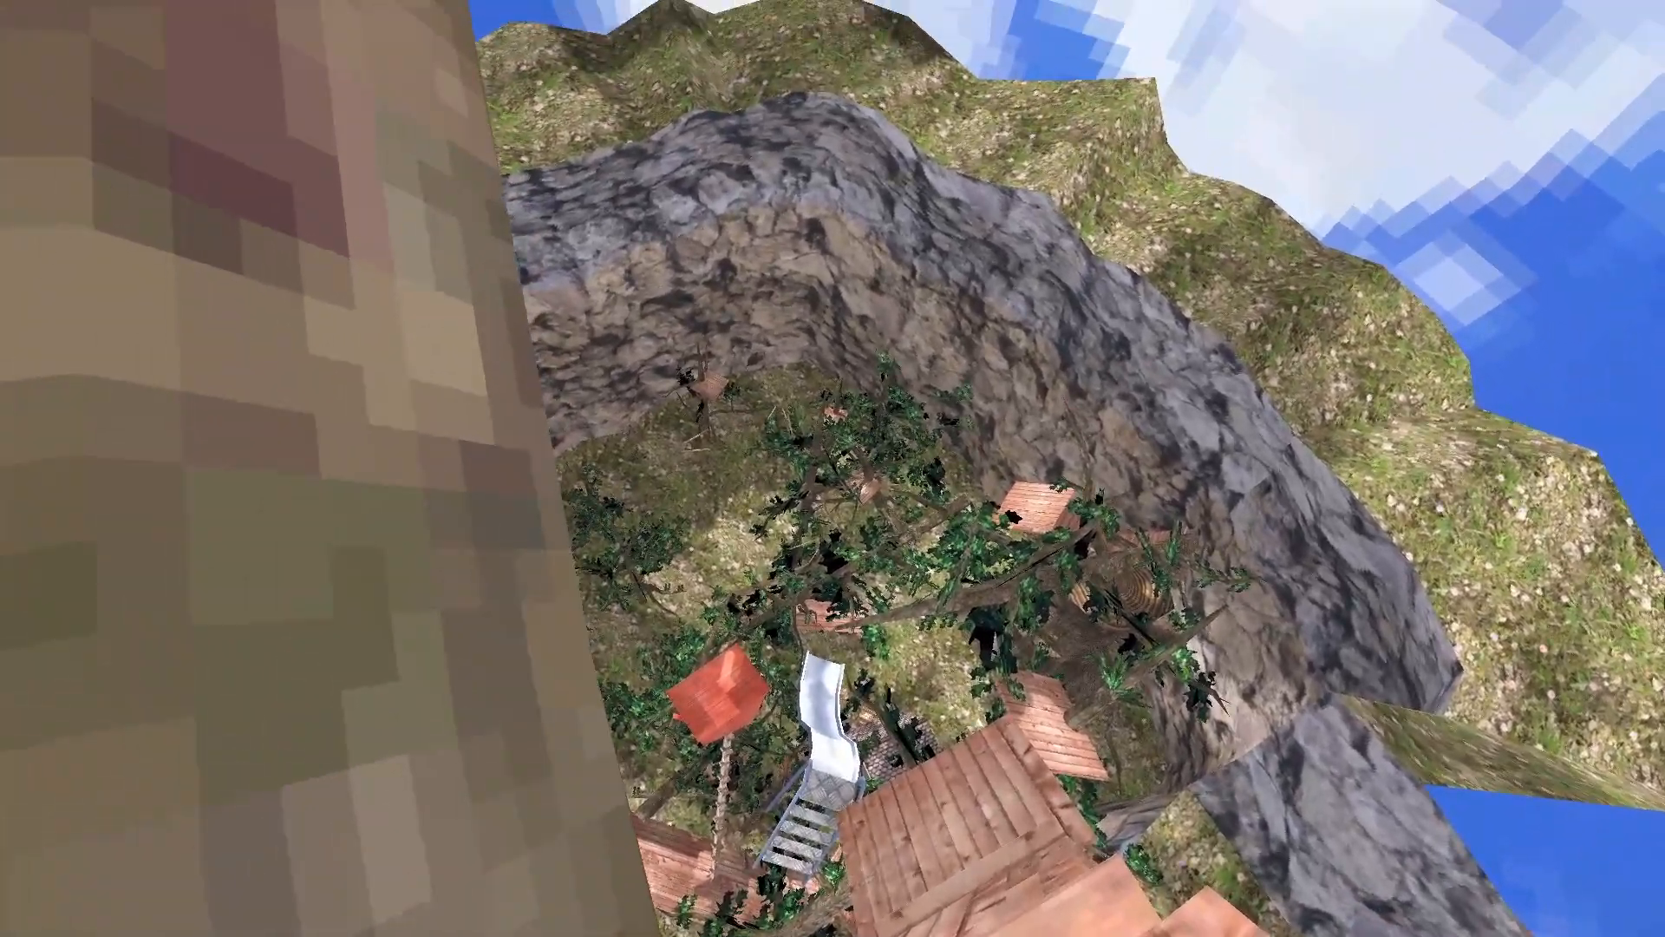
mouse_move(832, 468)
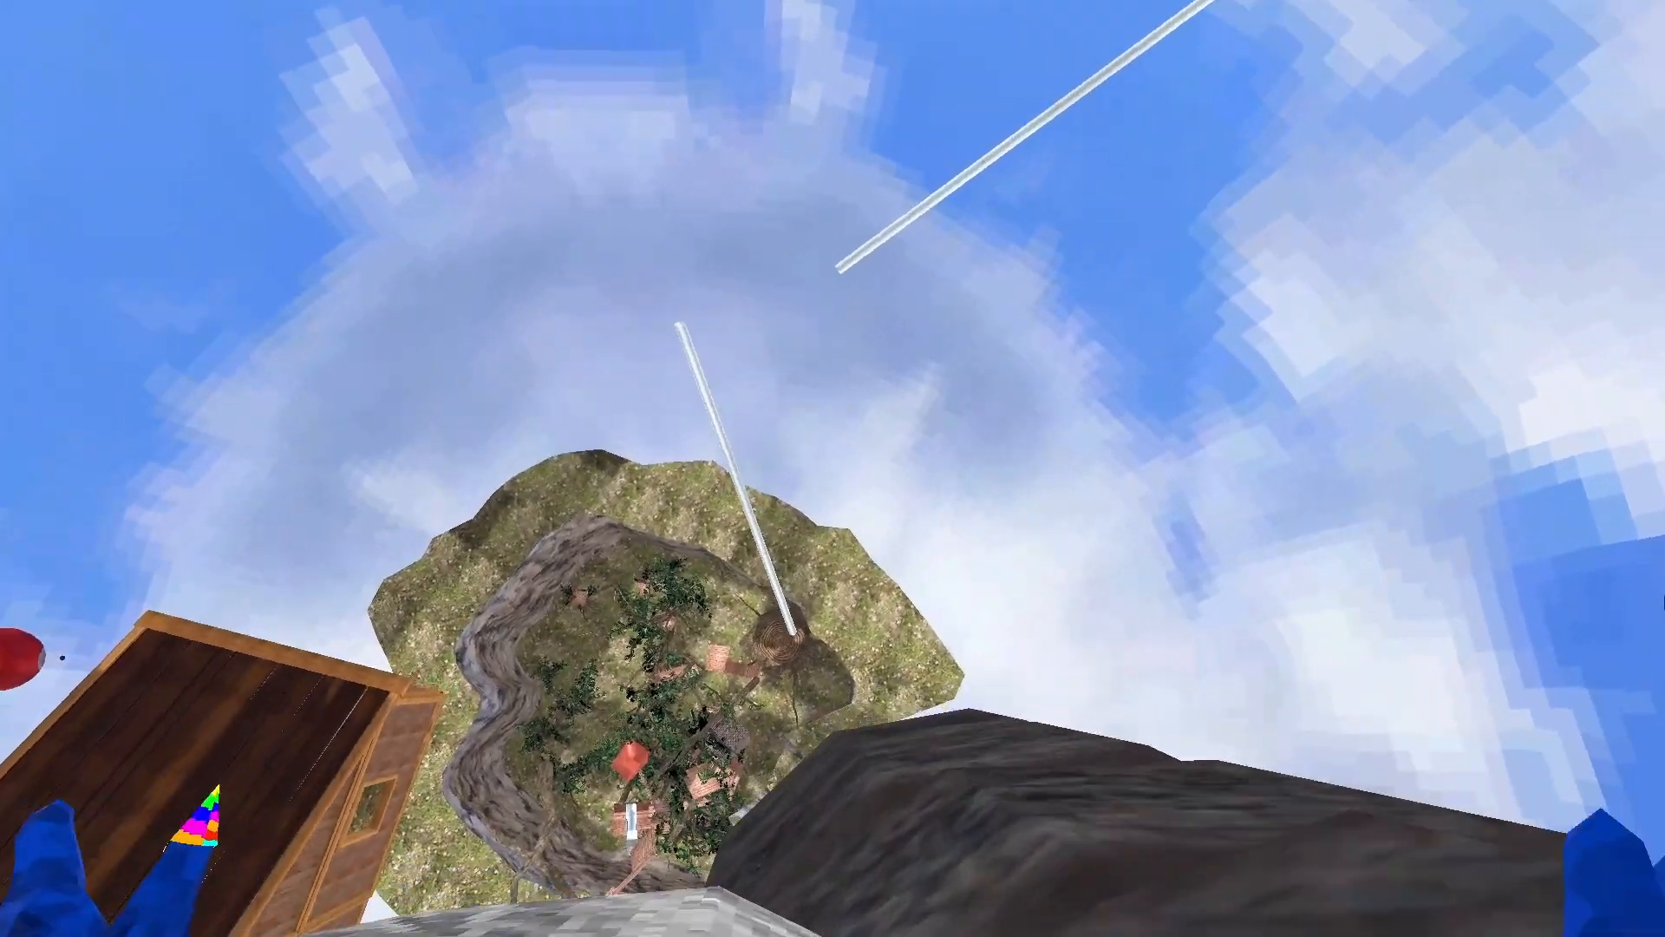
mouse_move(833, 468)
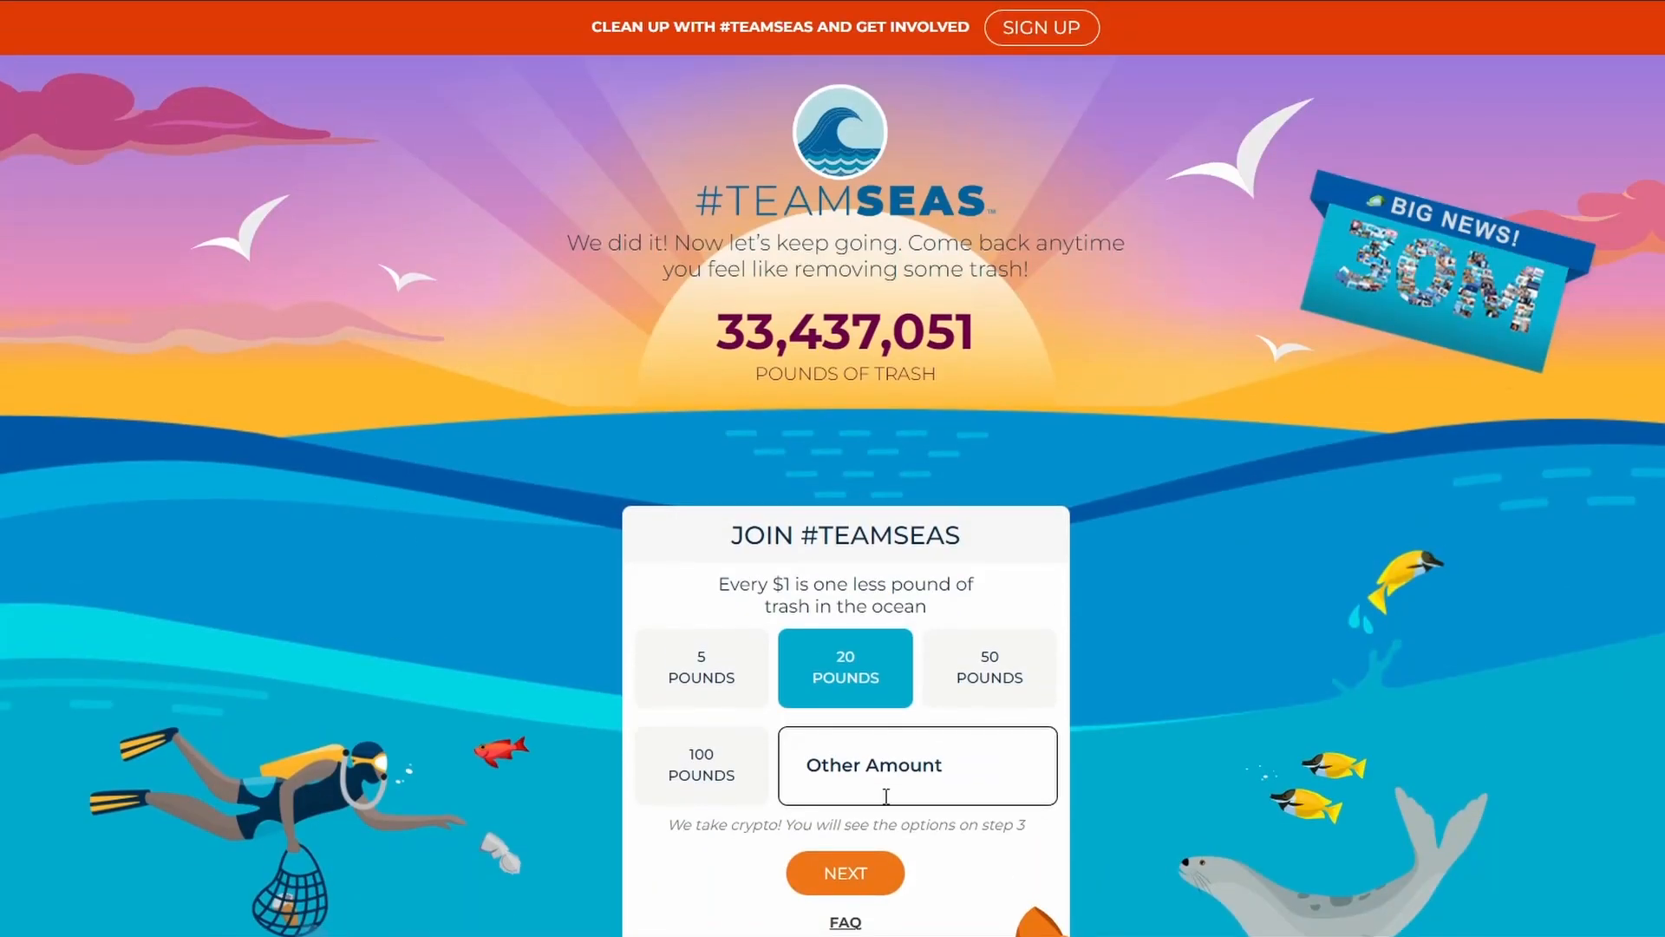
- Enter a custom donation amount of 40 and submit it to reach the details form
scroll(down, 3)
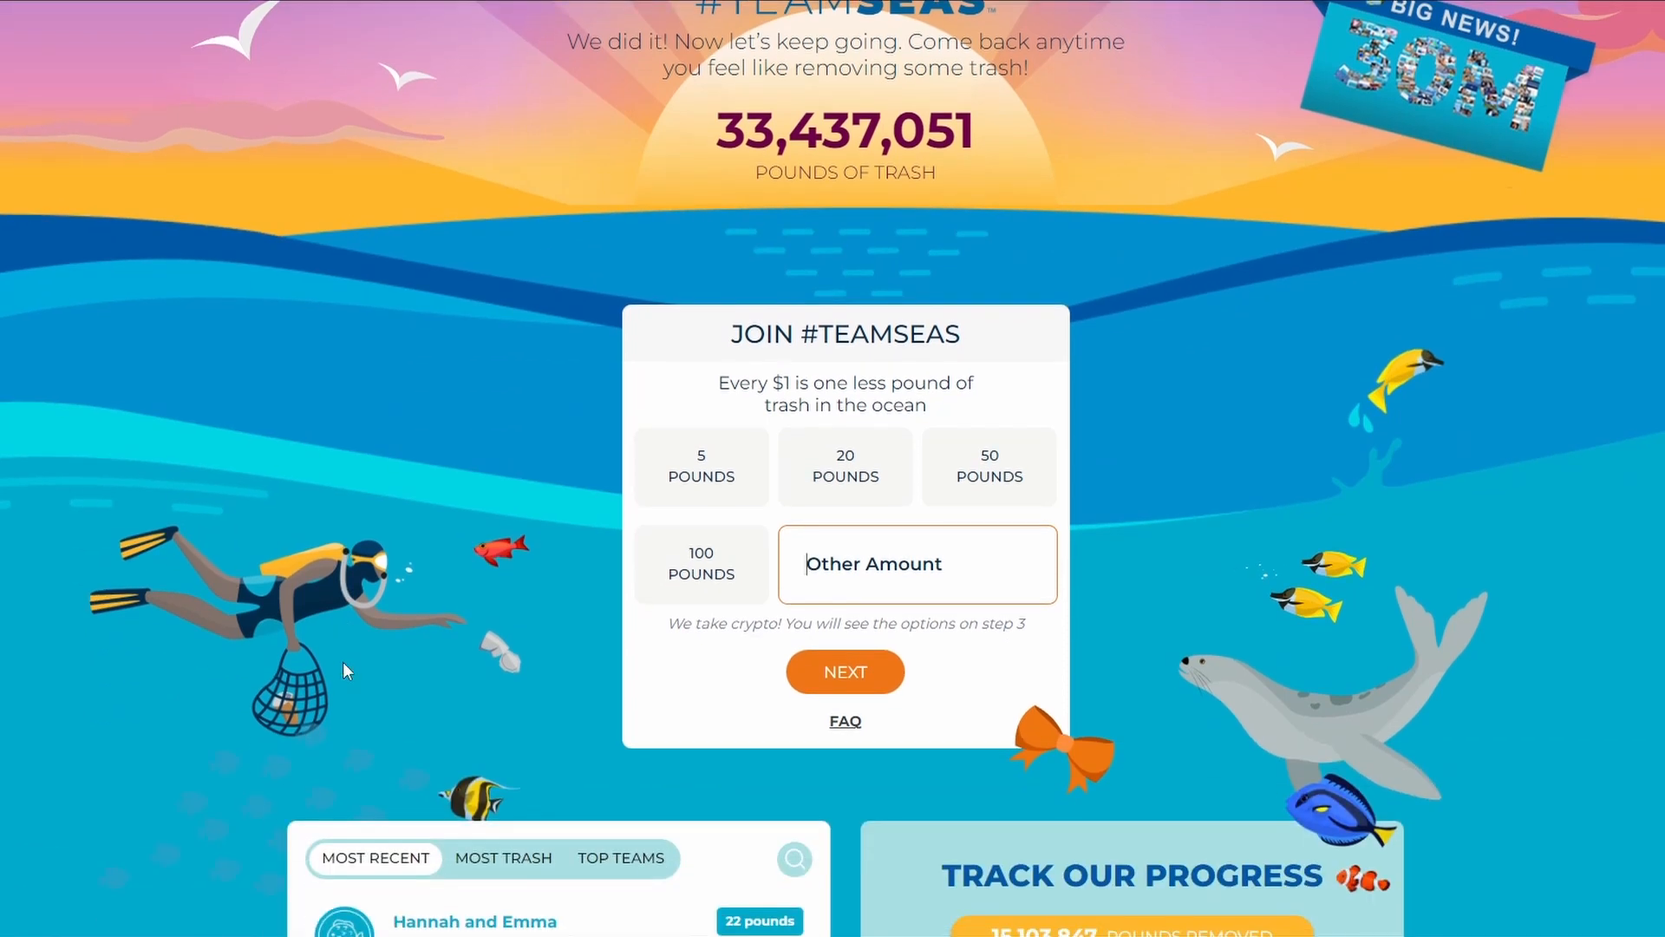
text(4)
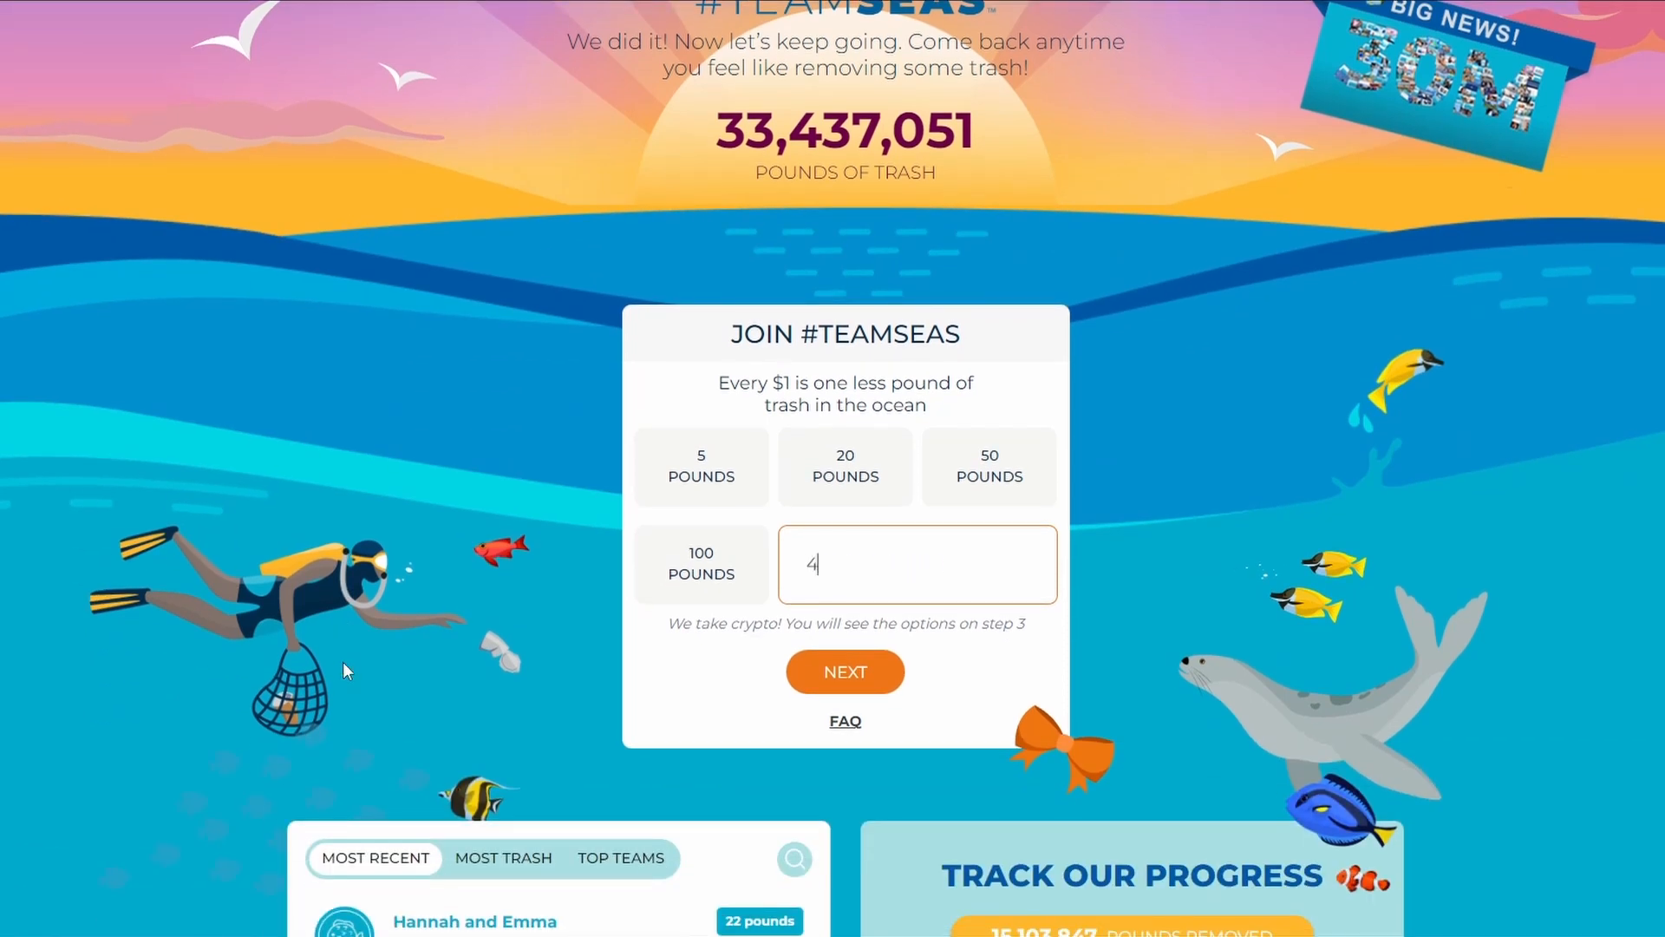
text(0)
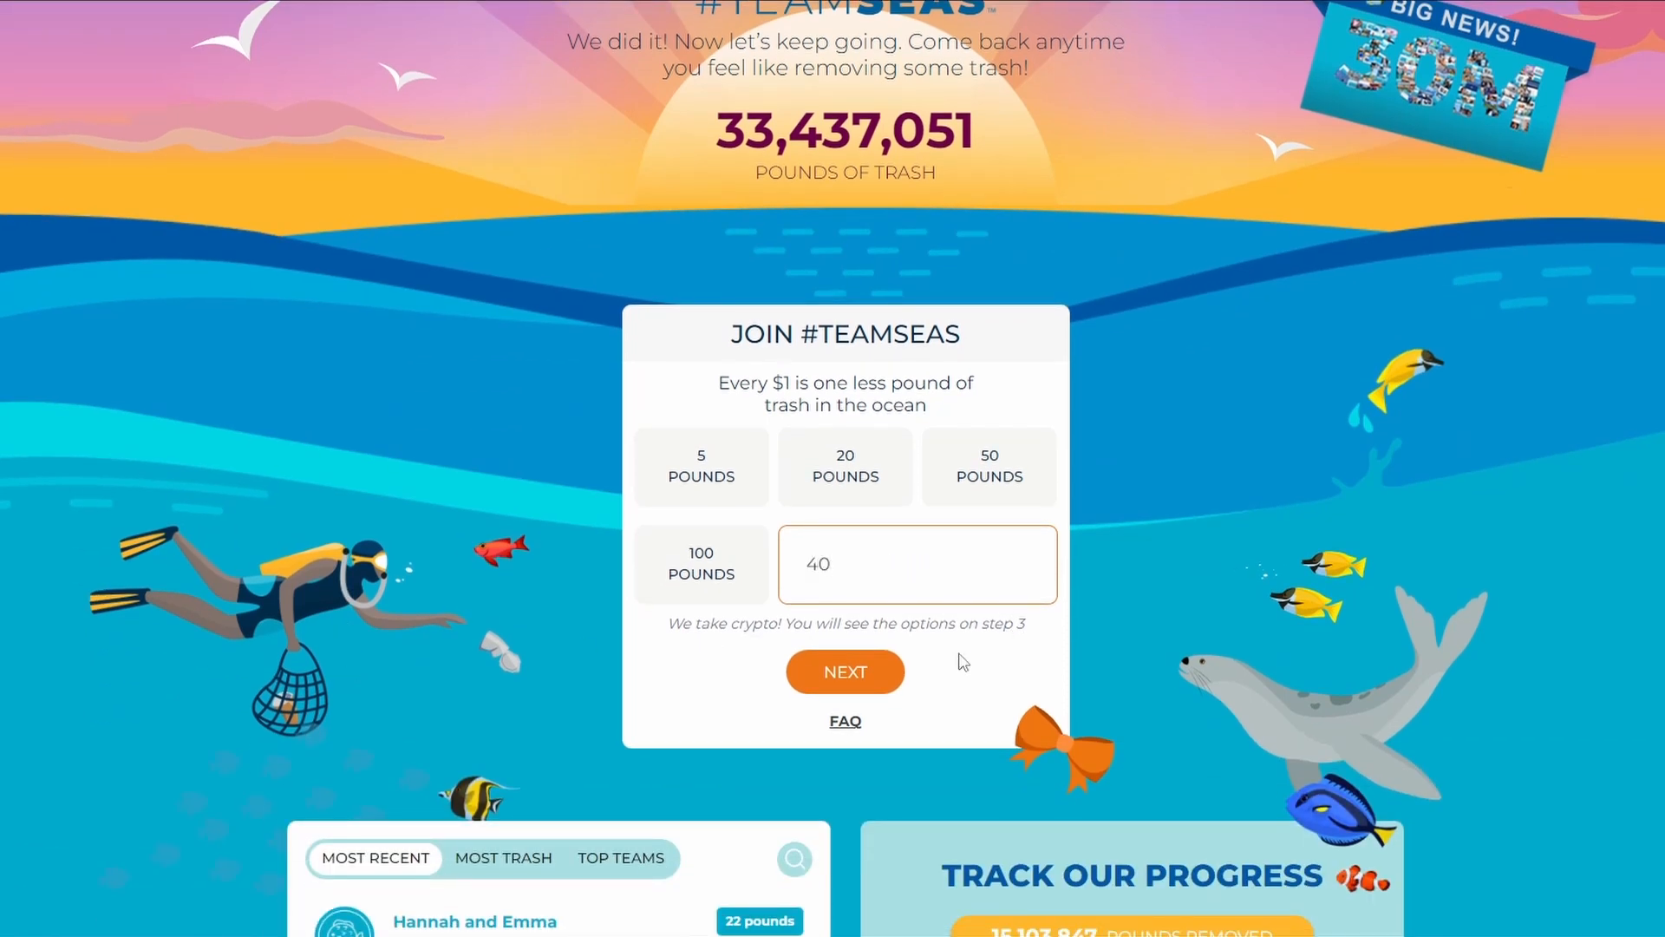
click(844, 672)
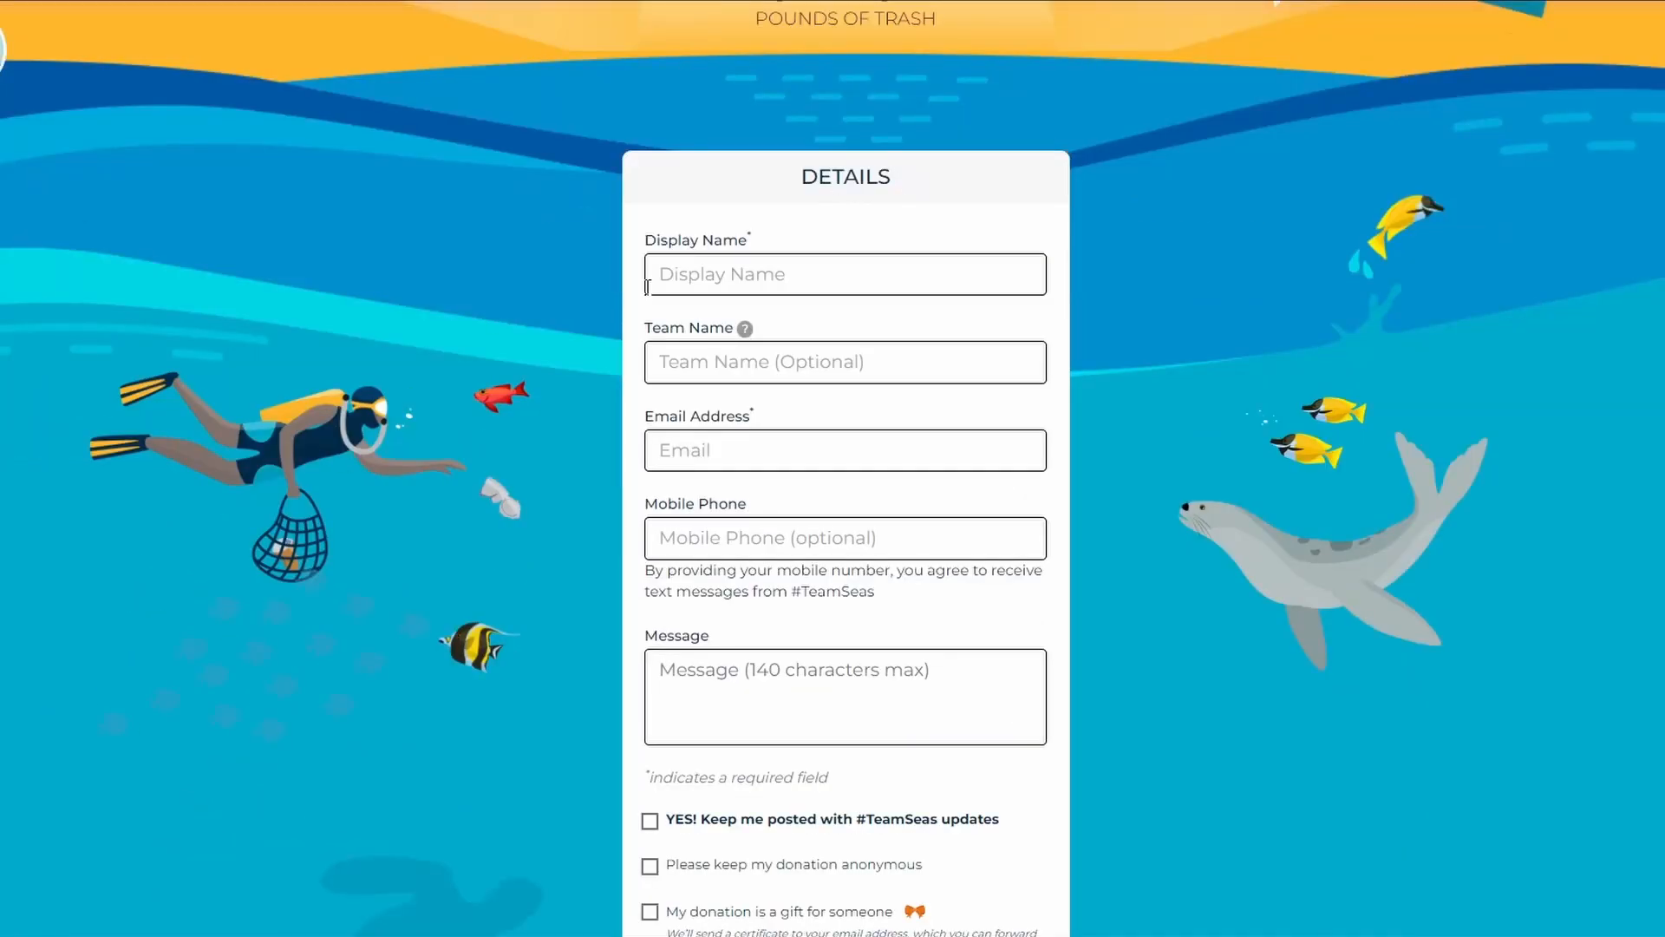
scroll(down, 3)
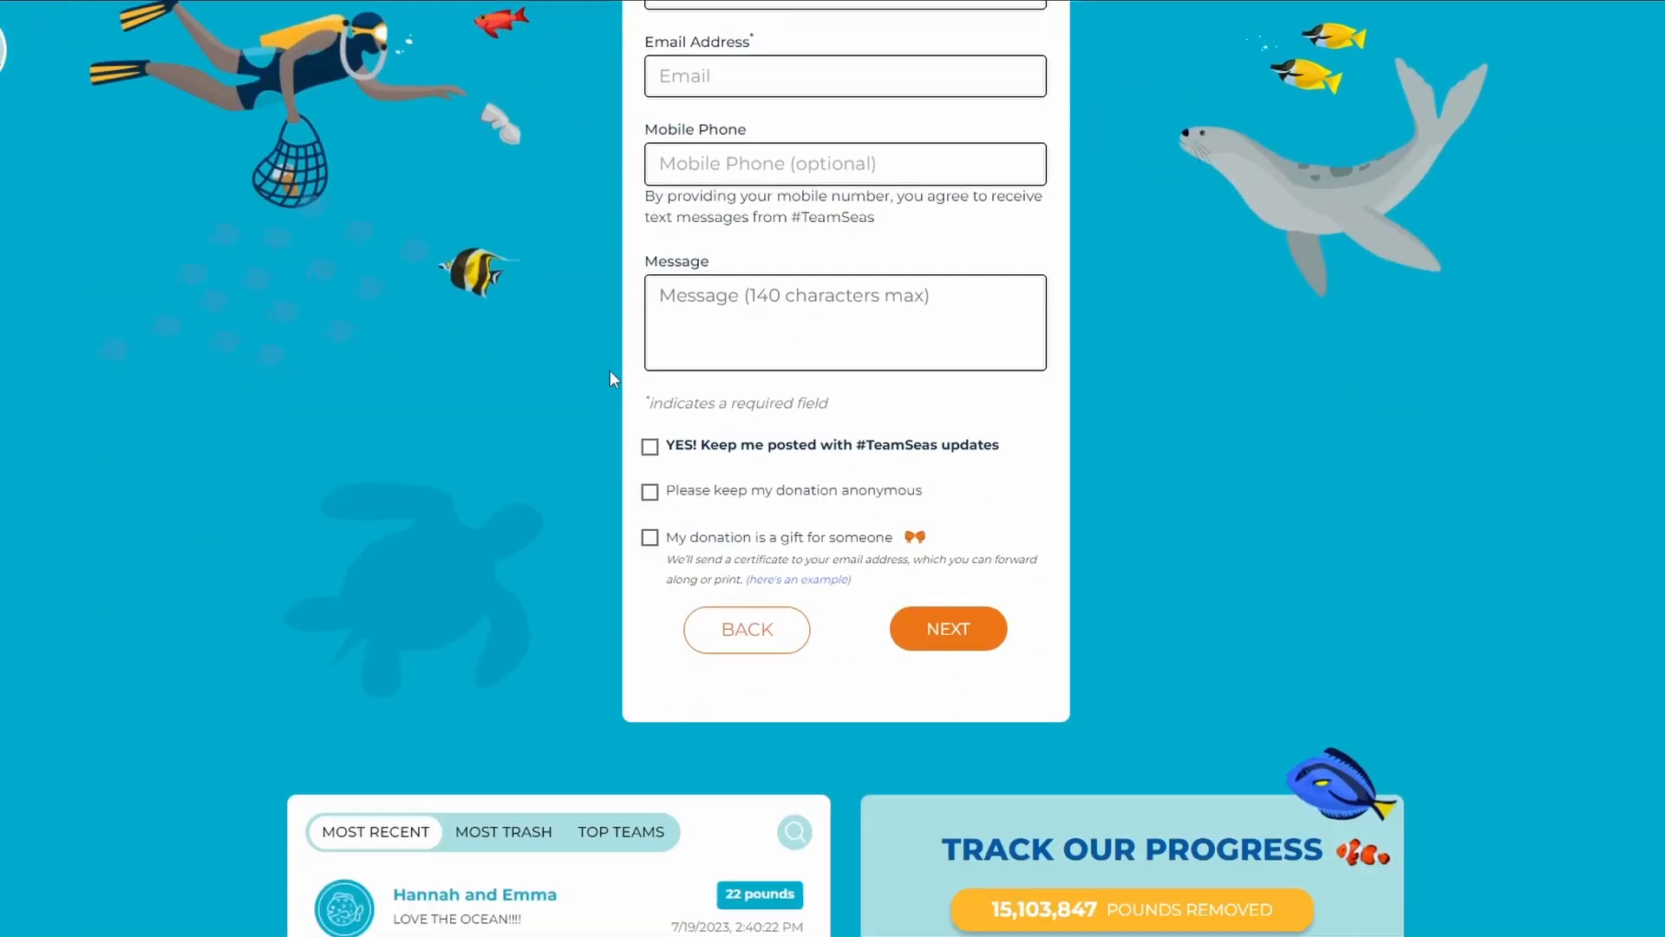
- Submit the donation details to show the $40, 40-pounds-removed thank-you card
click(946, 628)
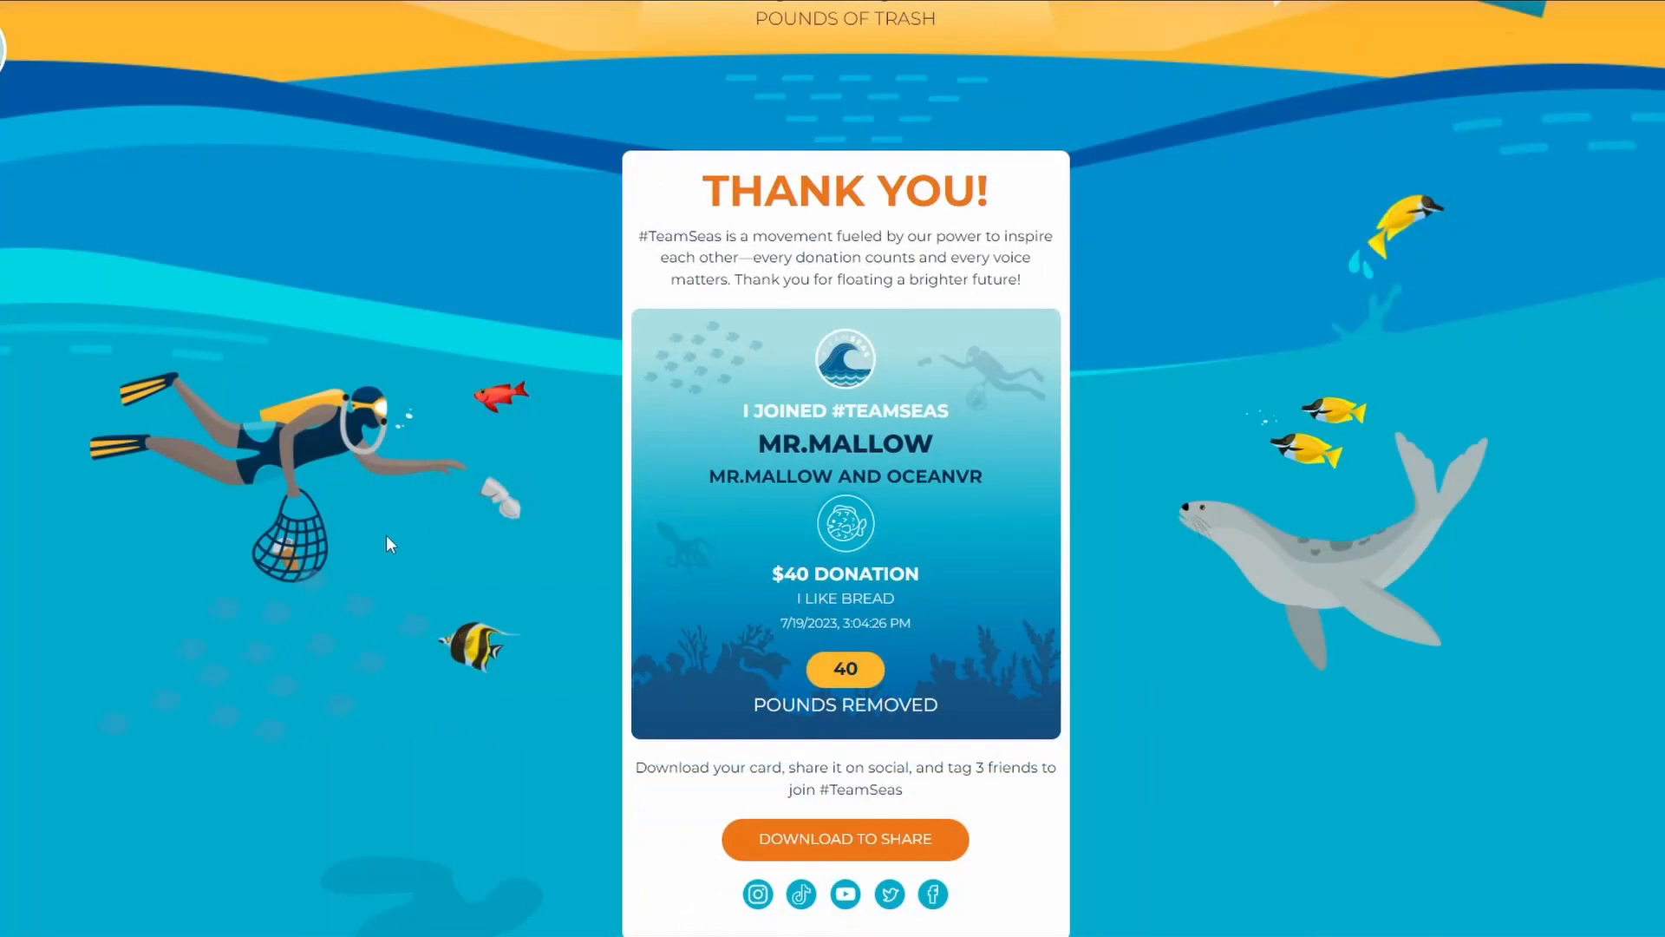
mouse_move(794, 571)
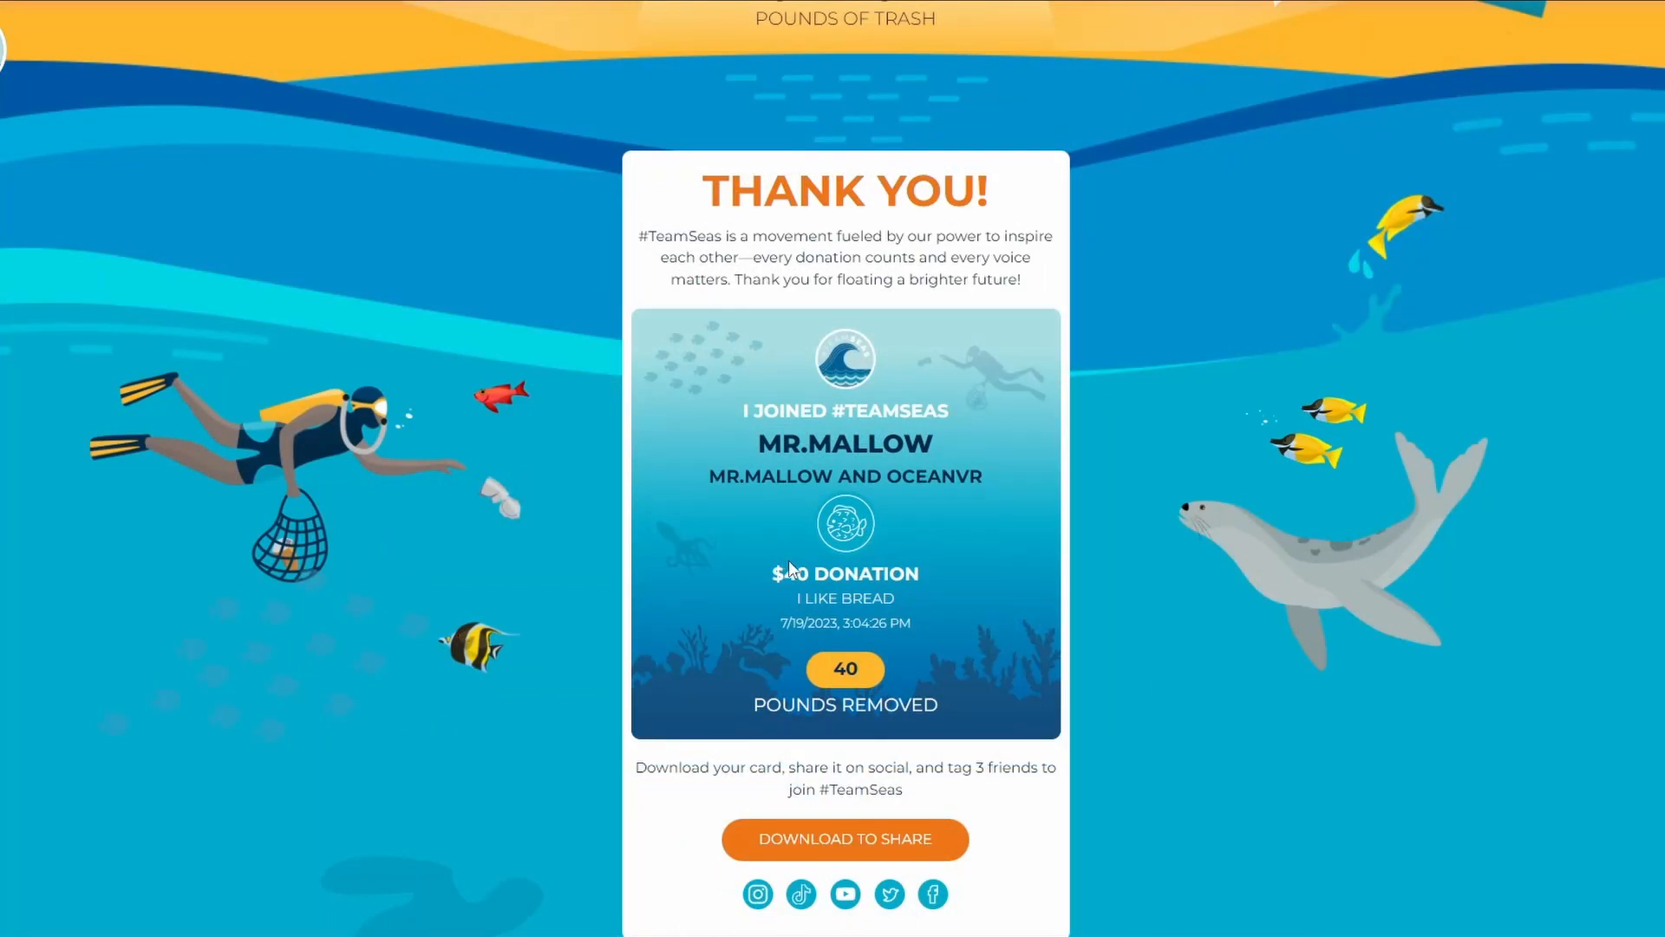
scroll(down, 3)
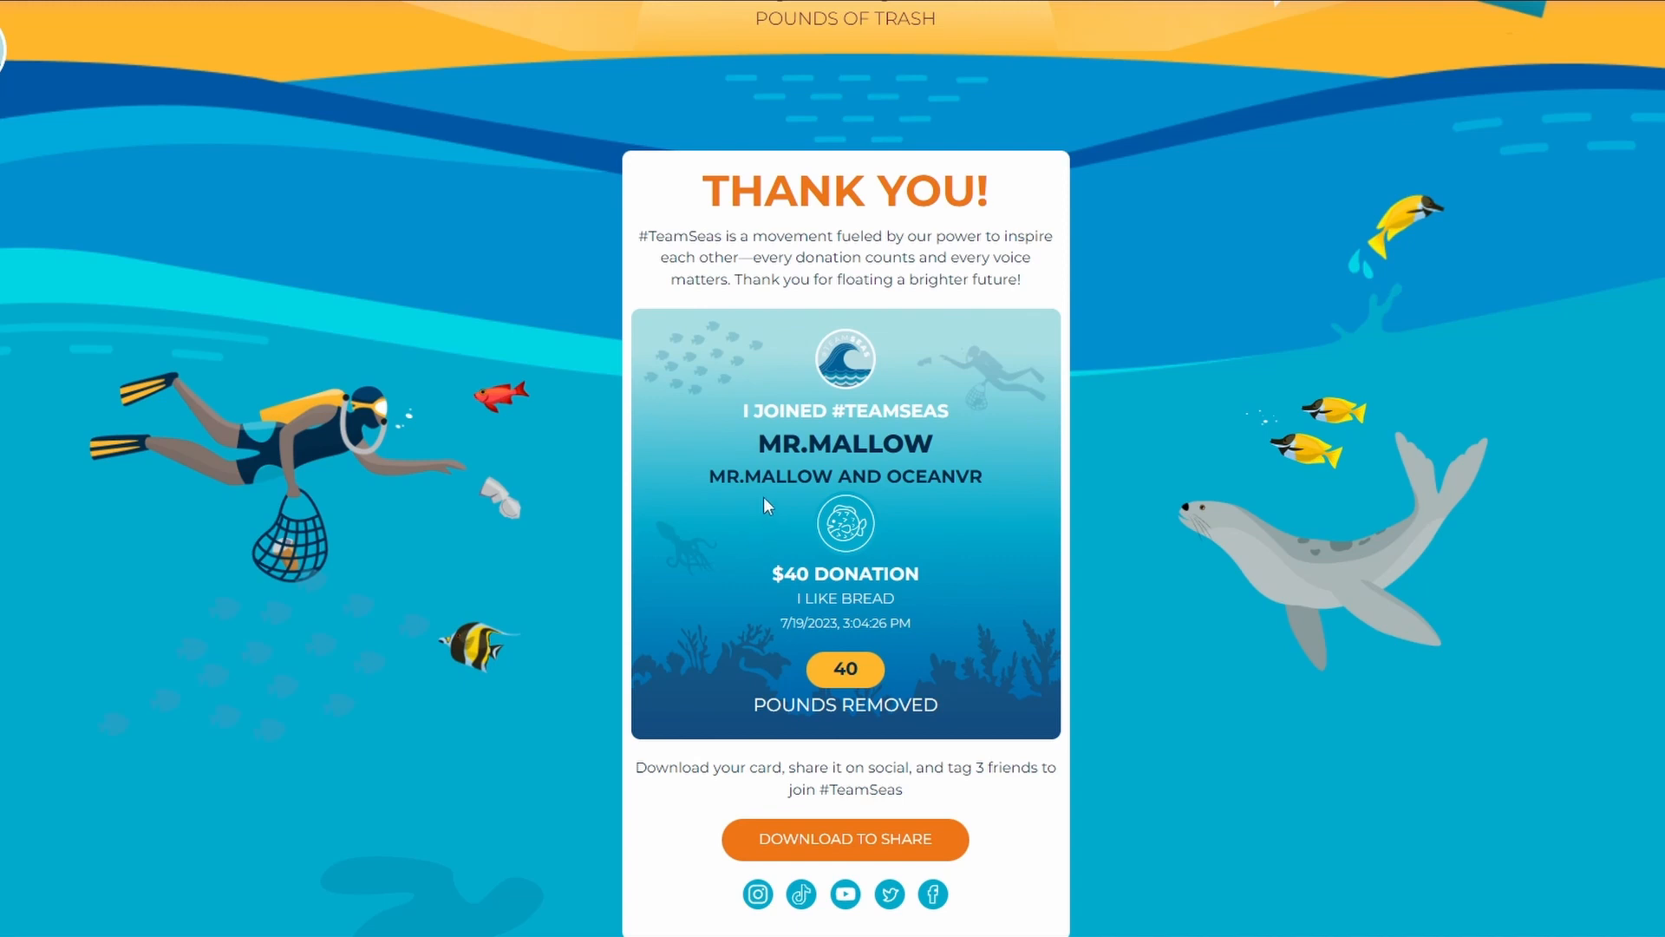
mouse_move(987, 484)
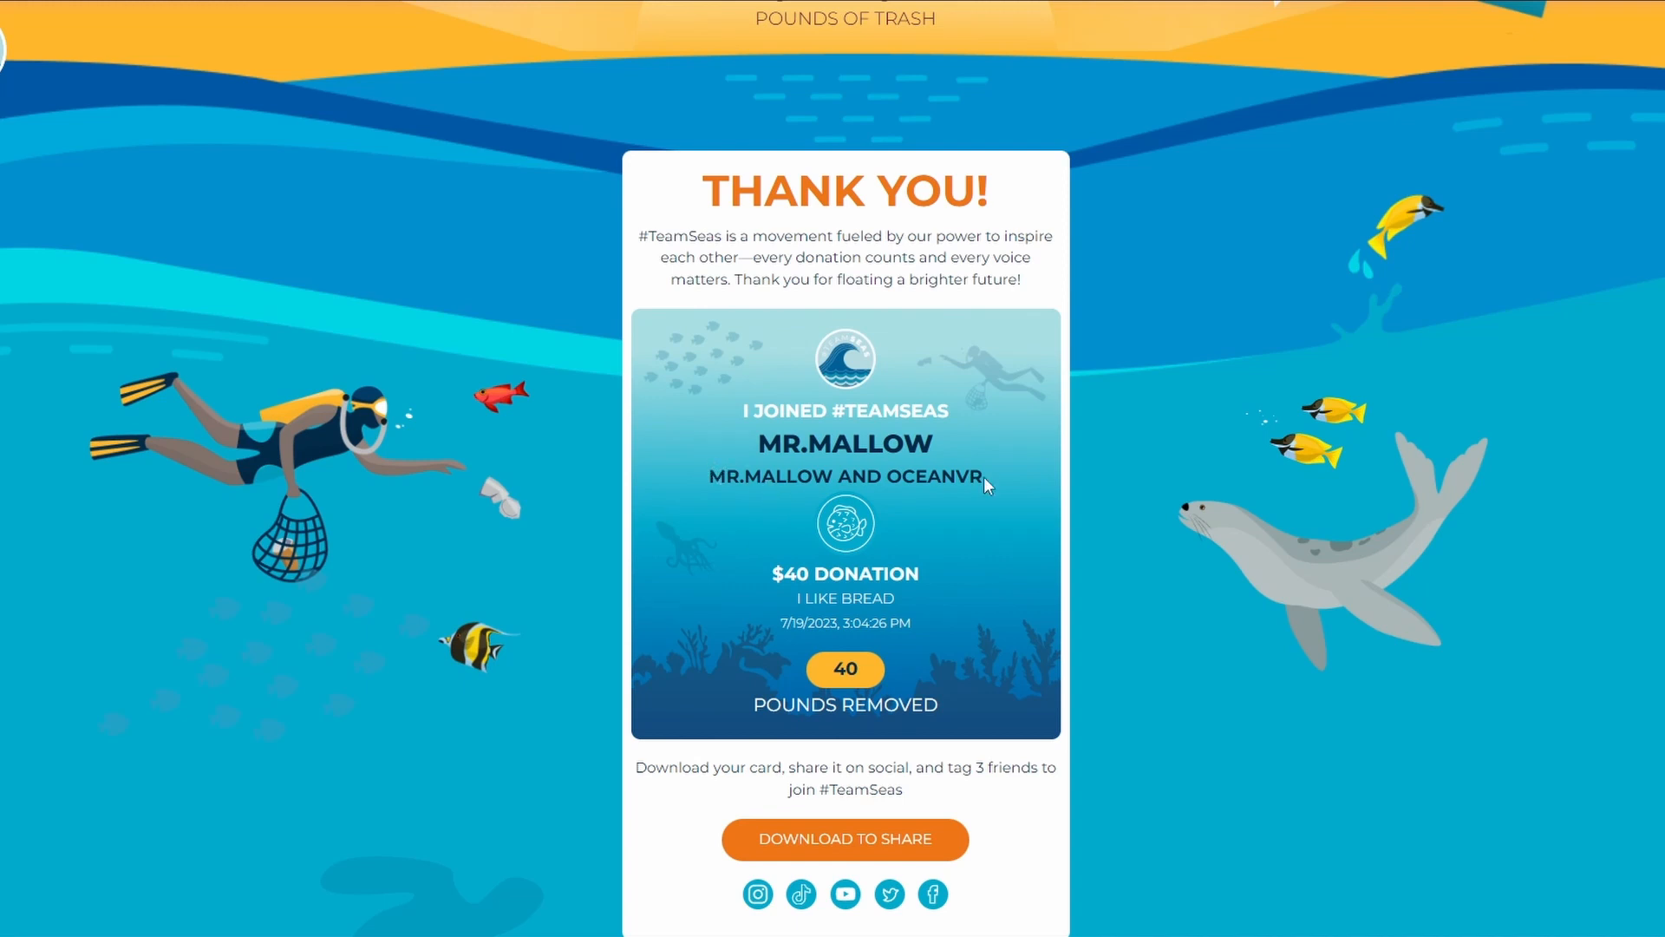